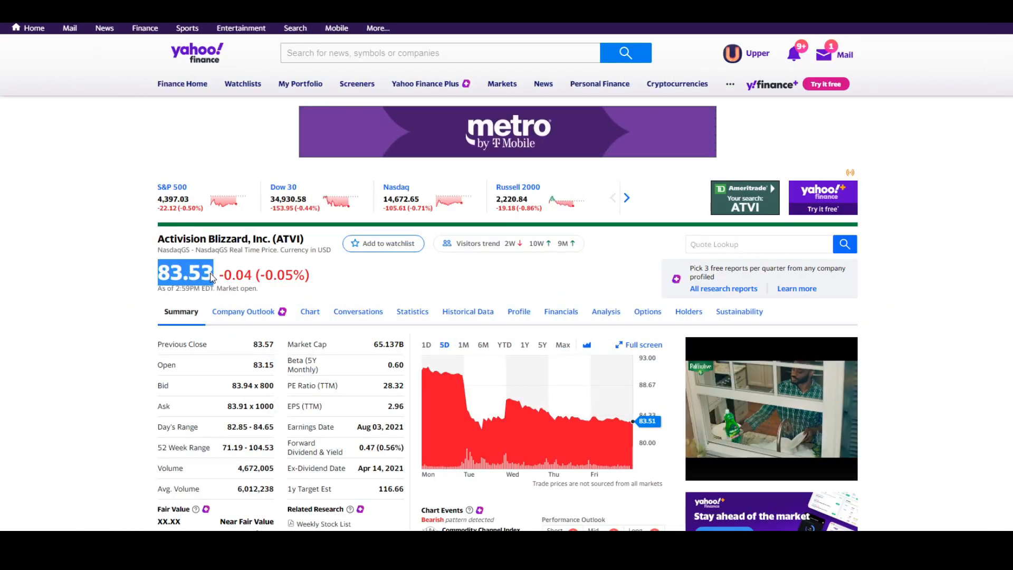
- Search the CEO table for 'ro' and step through matches to Comcast's CEO at rank 21
scroll(down, 3)
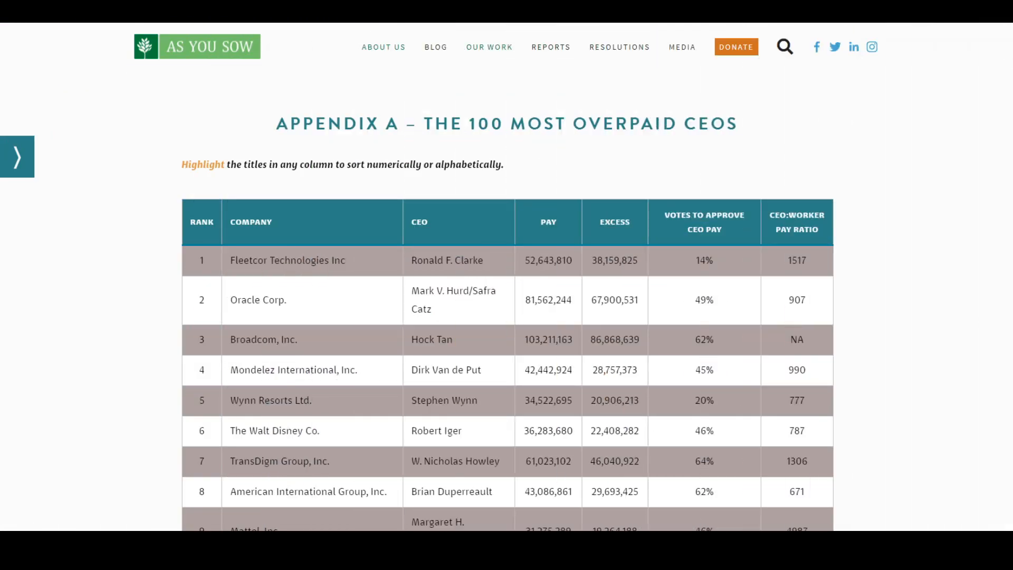
text(ro)
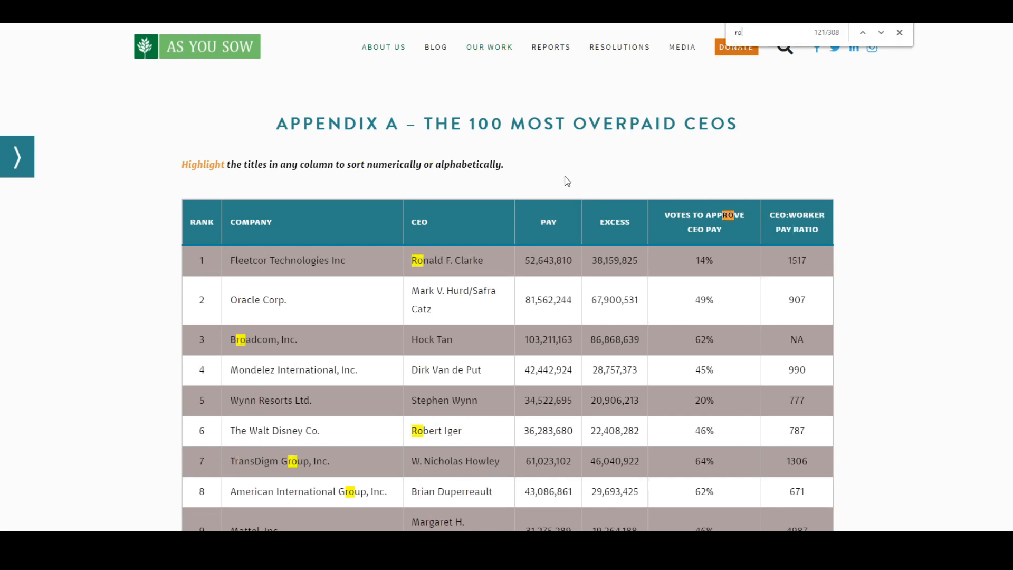
click(881, 32)
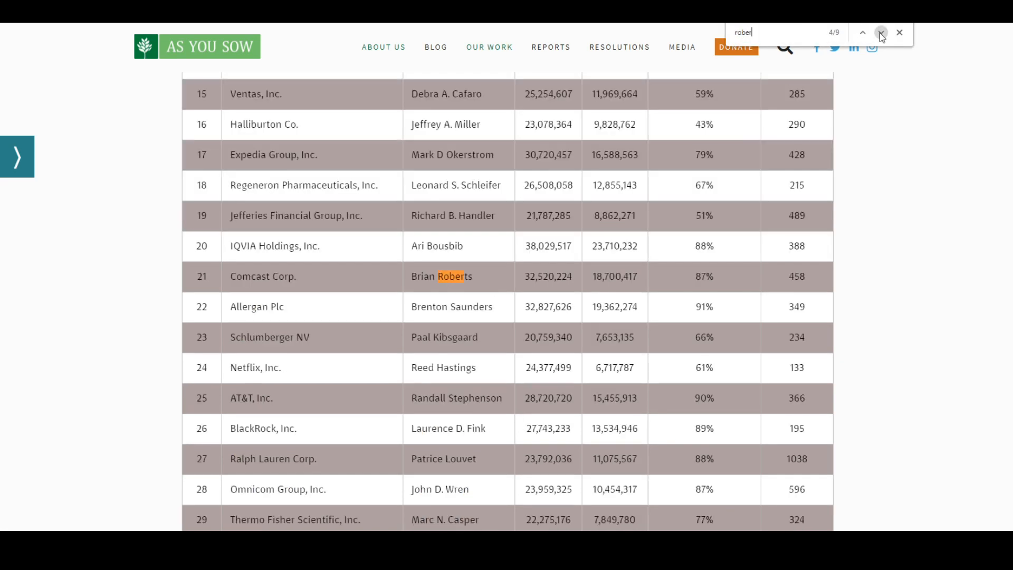
click(880, 32)
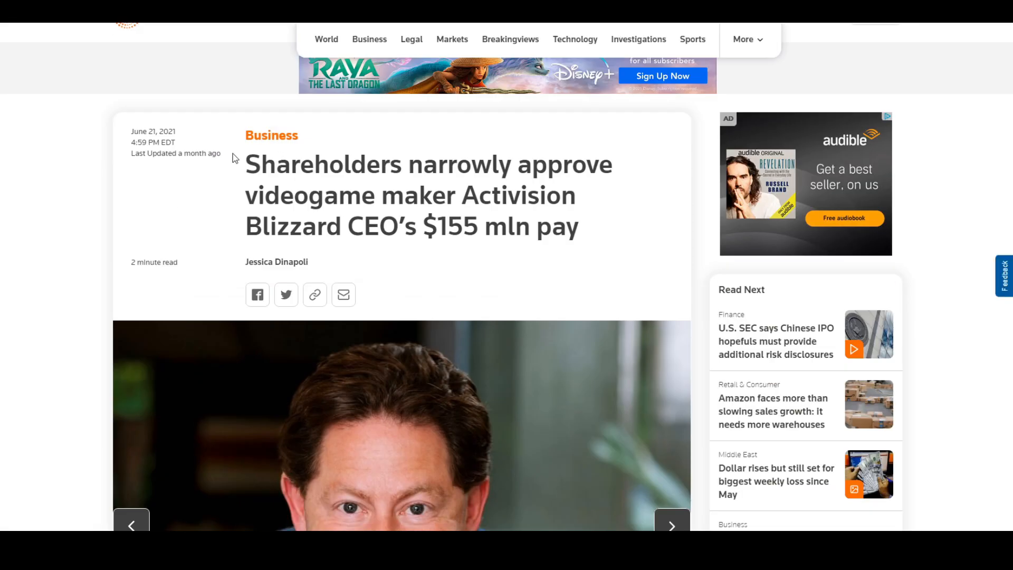
scroll(down, 3)
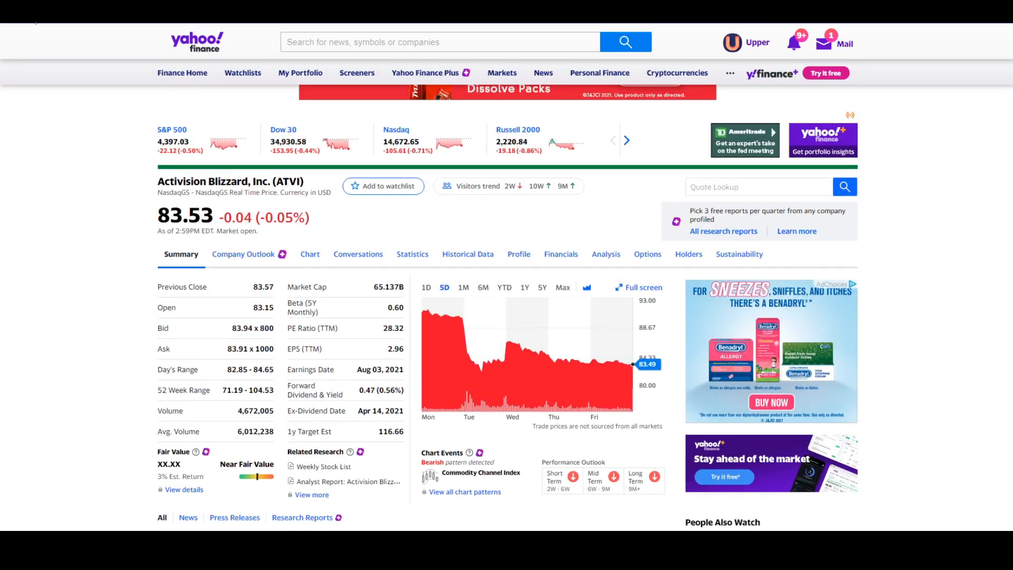
text(rober)
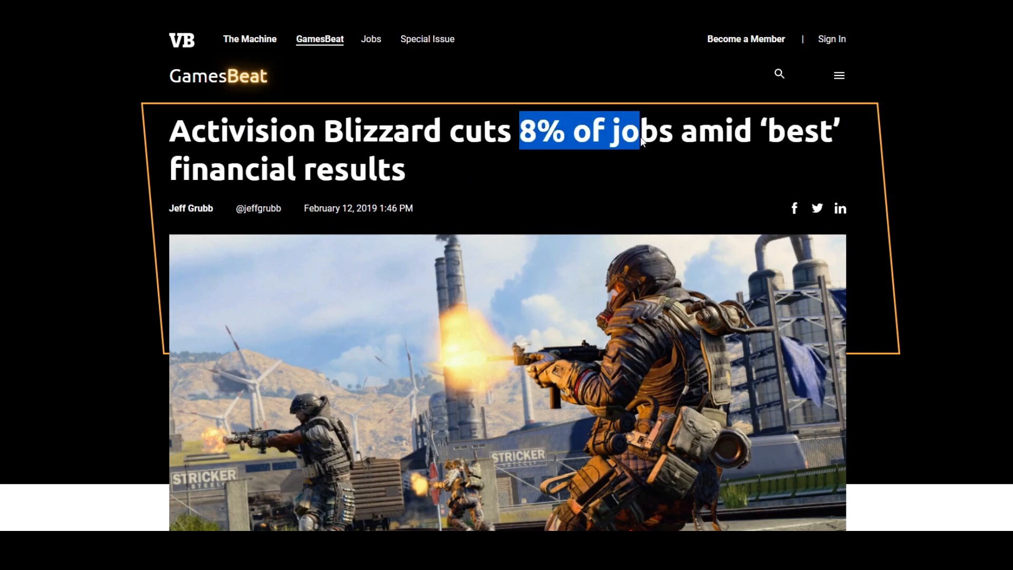
scroll(down, 3)
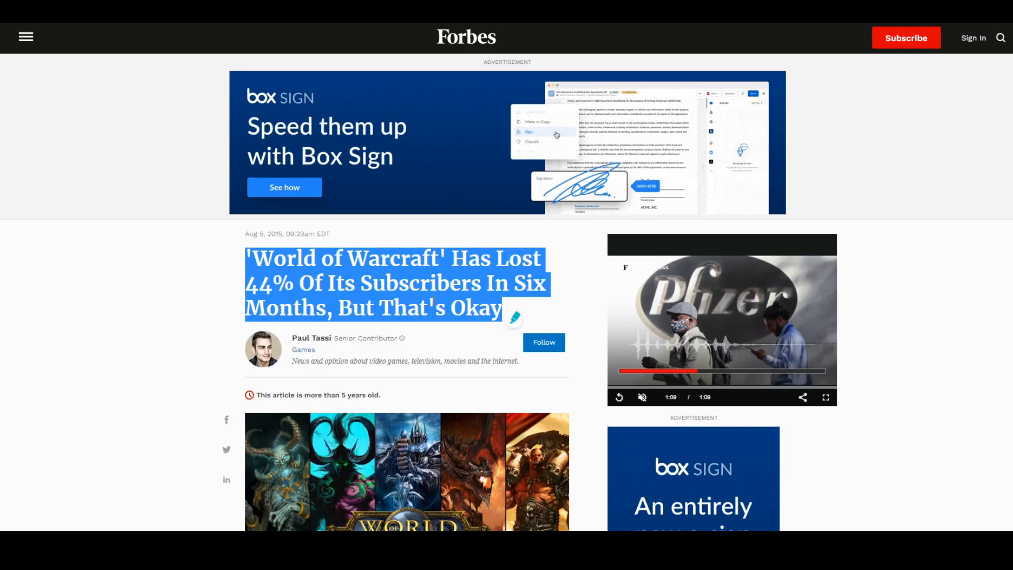
scroll(down, 3)
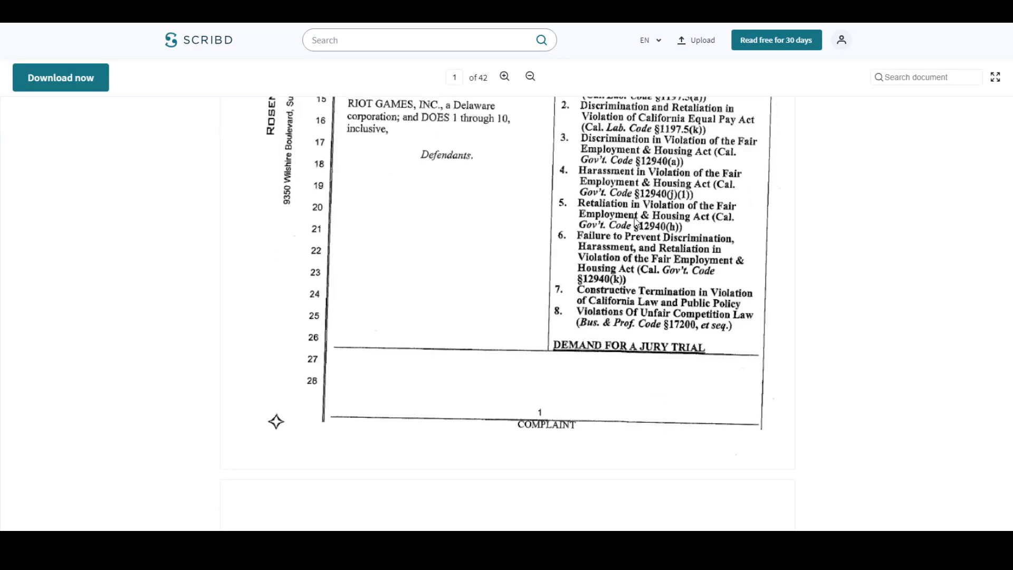
- Page through the Riot Games complaint on Scribd down to page 23 of 42
scroll(down, 3)
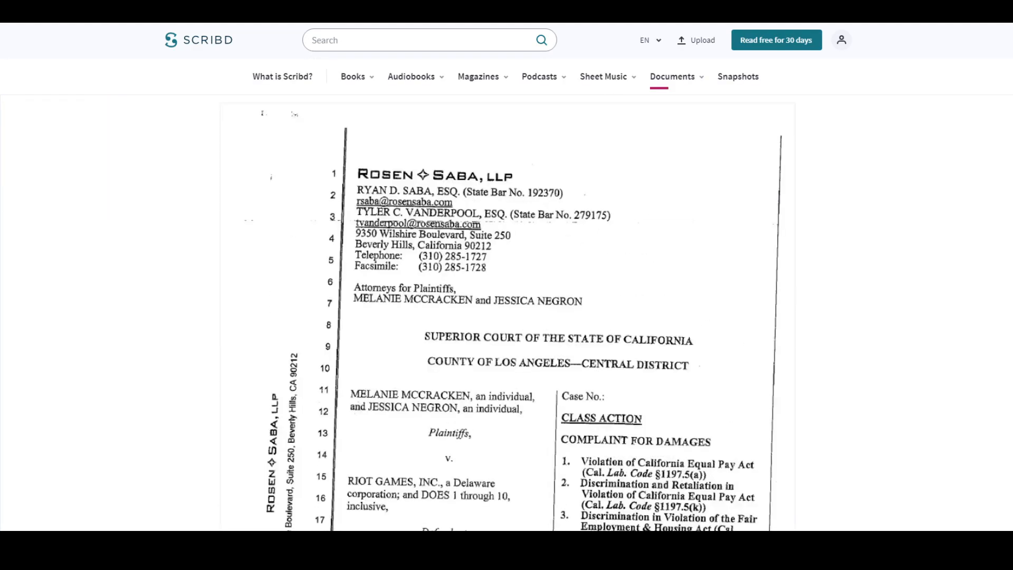
scroll(down, 3)
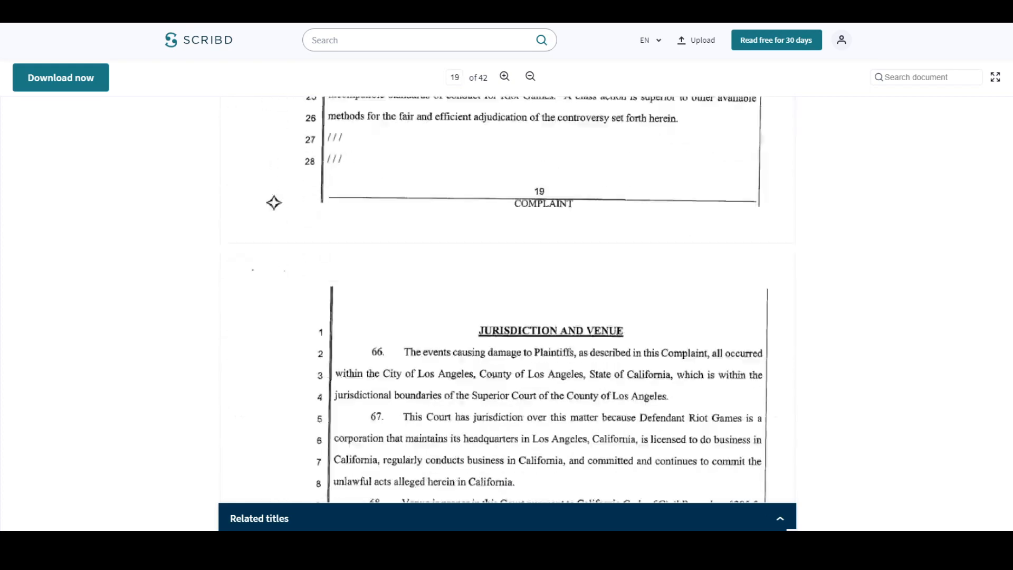
scroll(down, 3)
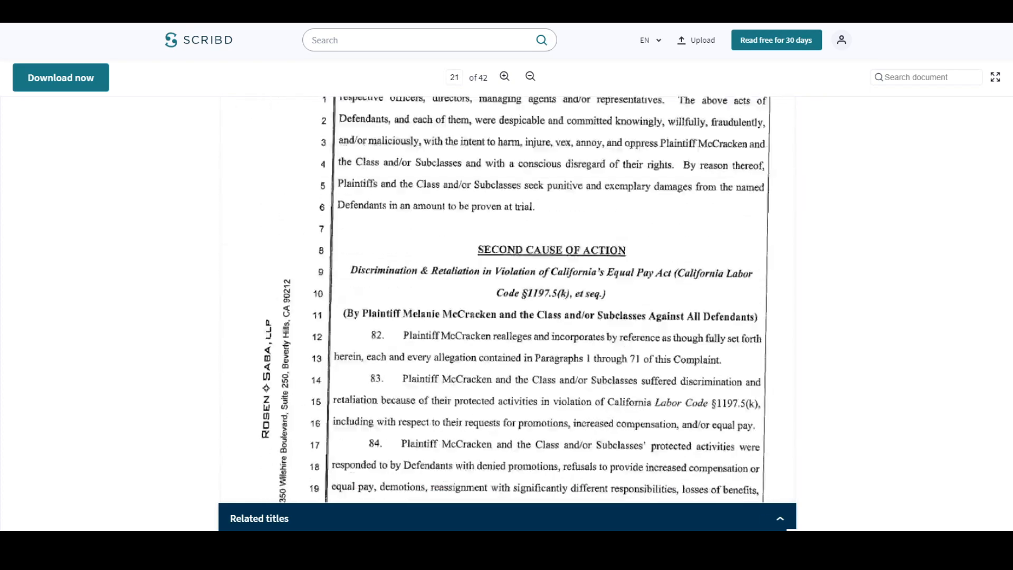
scroll(down, 3)
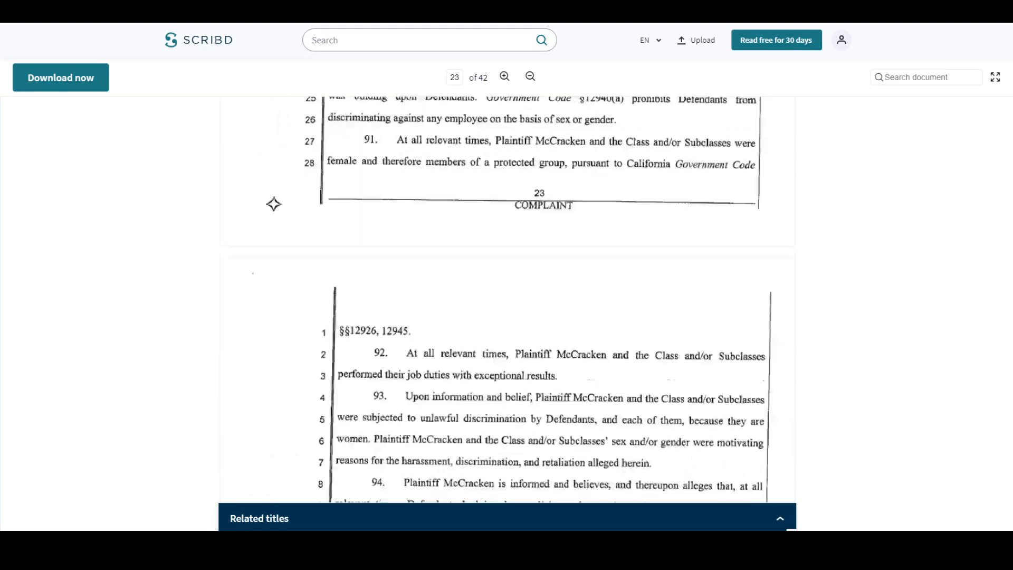
scroll(down, 3)
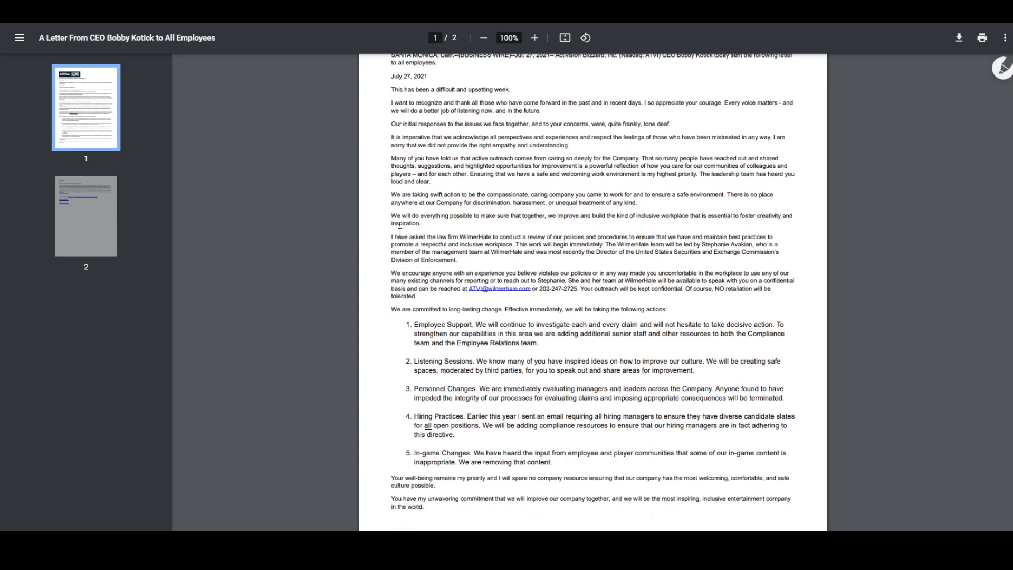
- Highlight the letter's sentences about asking WilmerHale to review company policies
drag(389, 236, 489, 237)
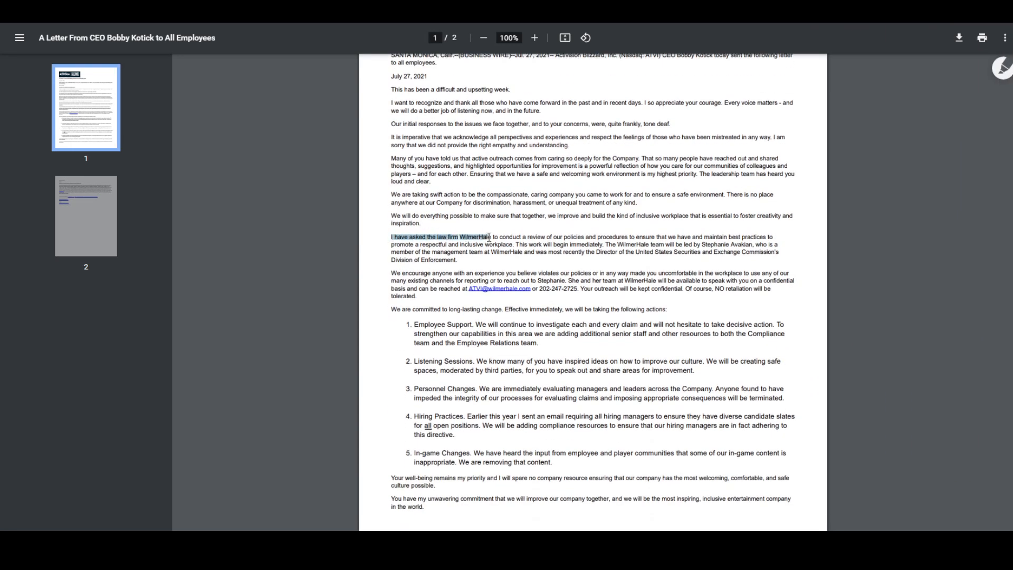
drag(487, 236, 632, 236)
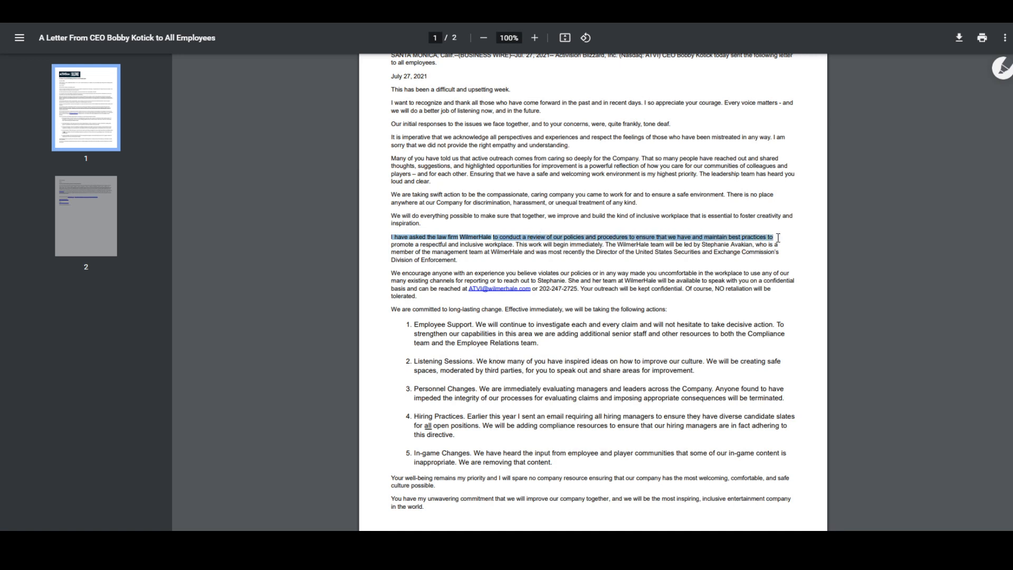
drag(775, 236, 514, 244)
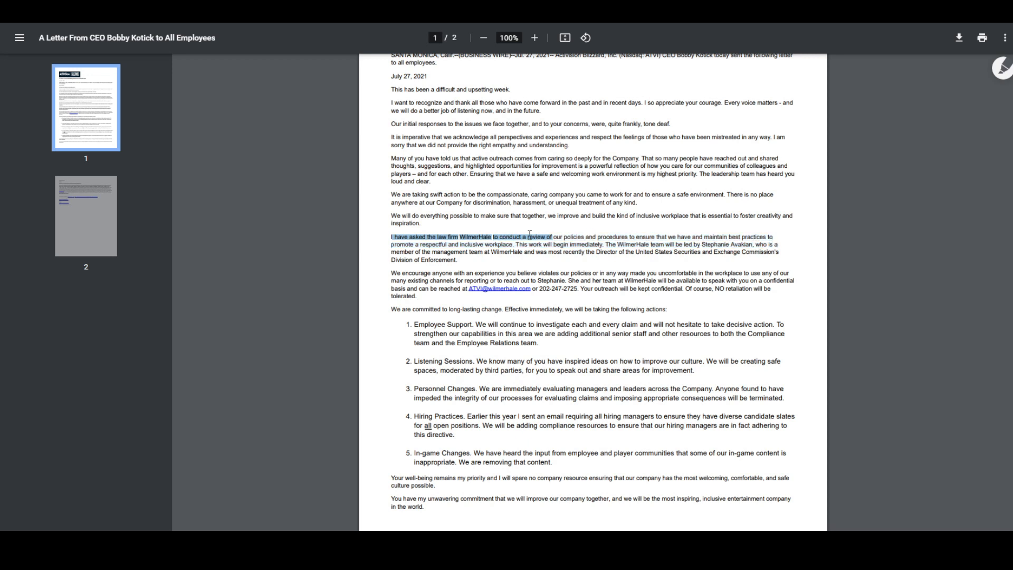
drag(529, 237, 555, 253)
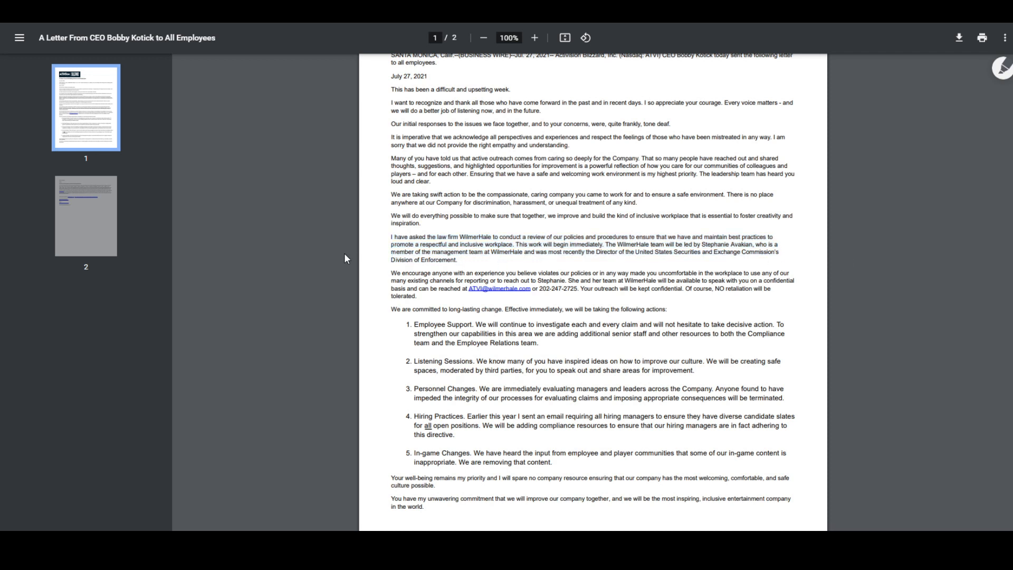
mouse_move(842, 230)
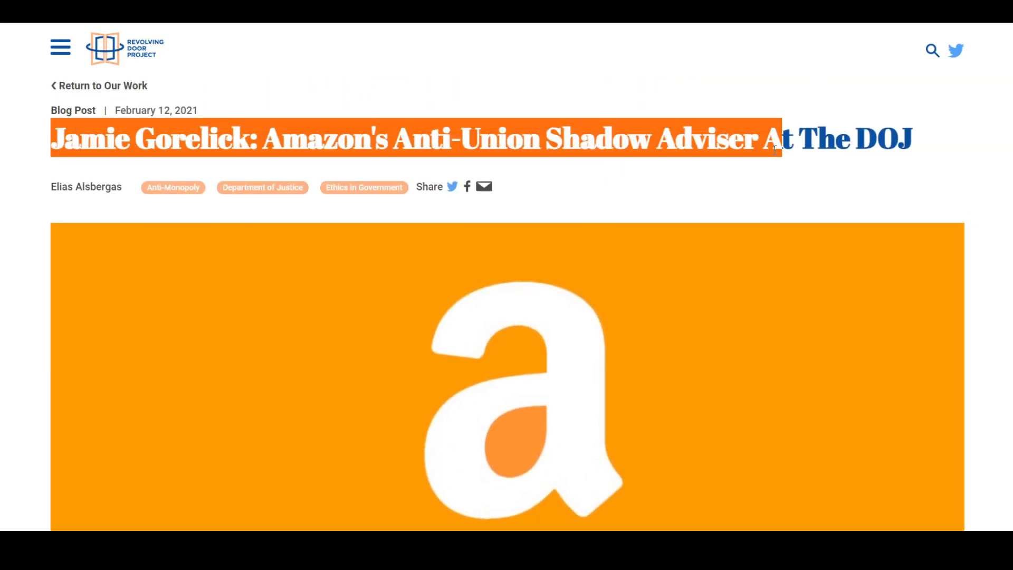
- Scroll the blog post down to the WilmerHale's Anti-Union Activism section
scroll(down, 3)
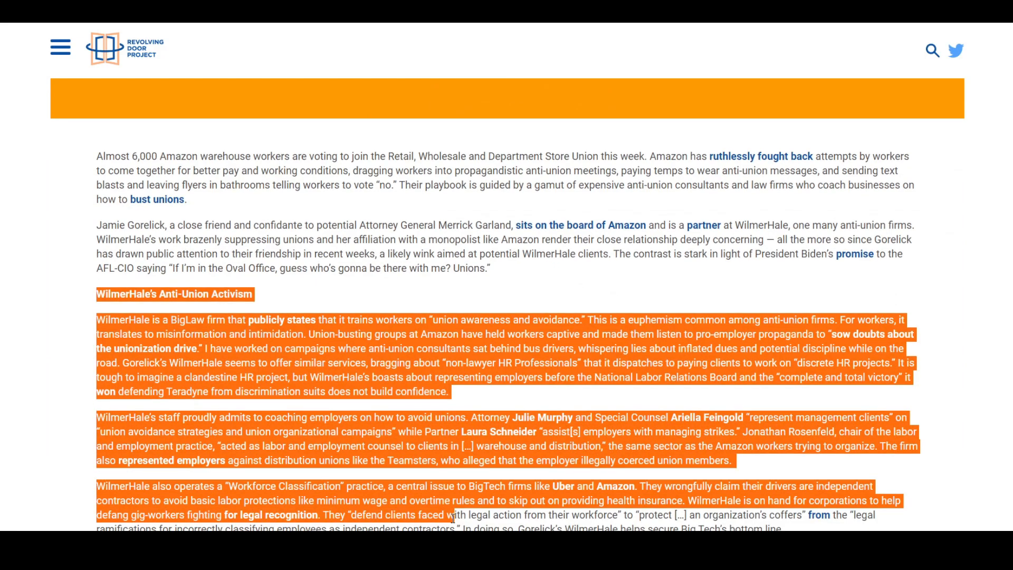
scroll(down, 3)
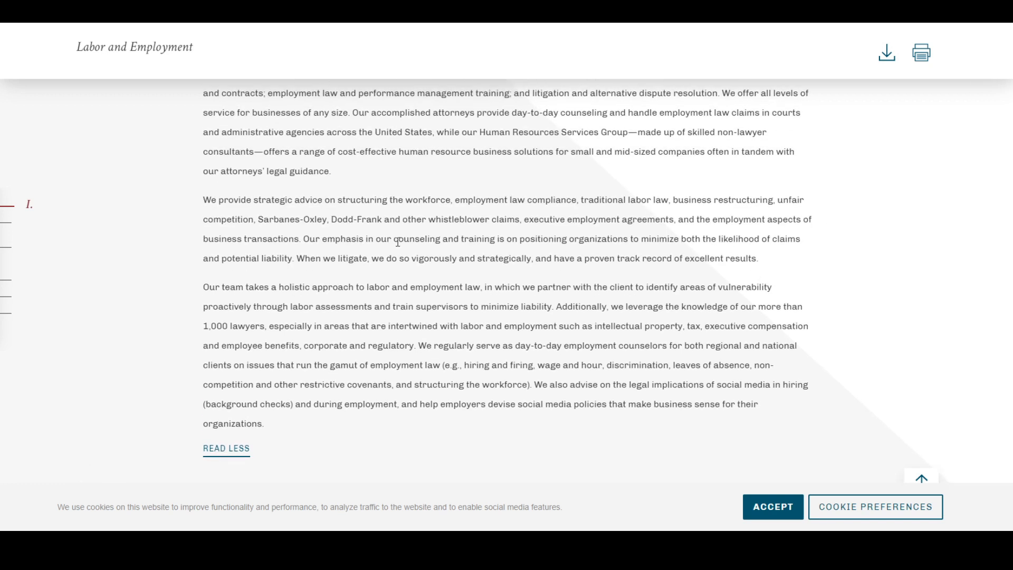
mouse_move(507, 225)
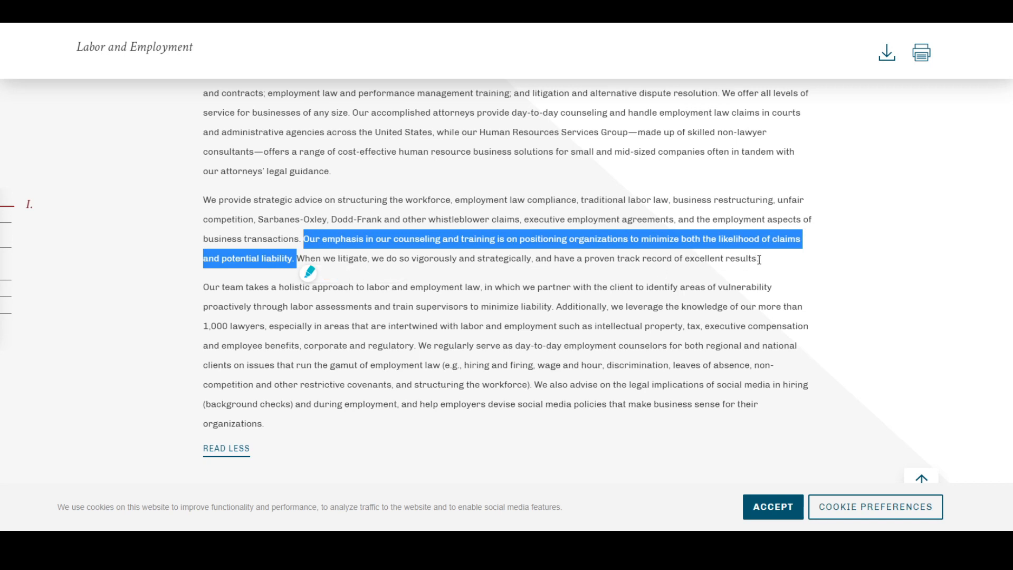
mouse_move(254, 254)
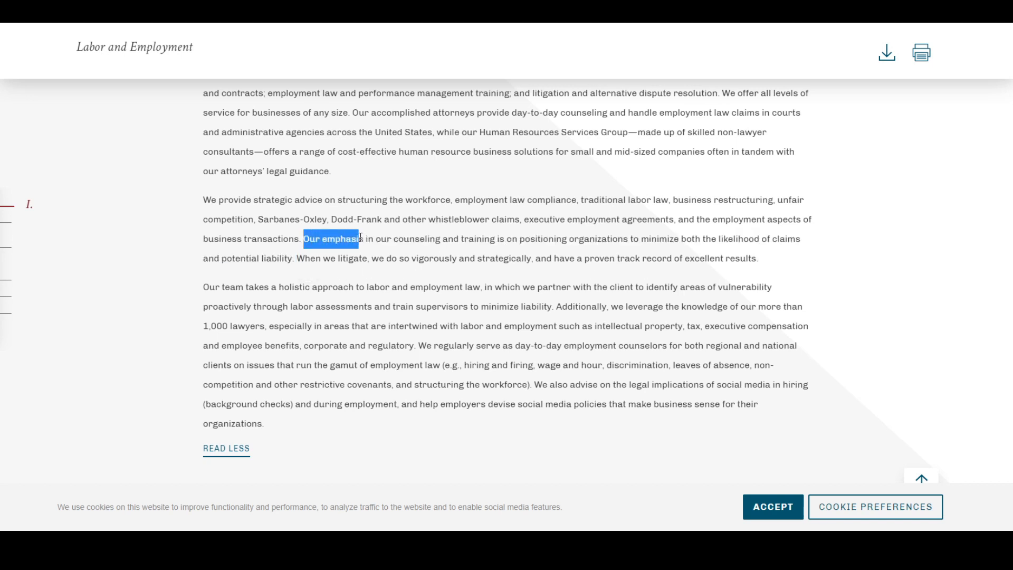
- Highlight the overview sentence on minimizing claims and potential liability, then scroll back up
drag(330, 238, 584, 244)
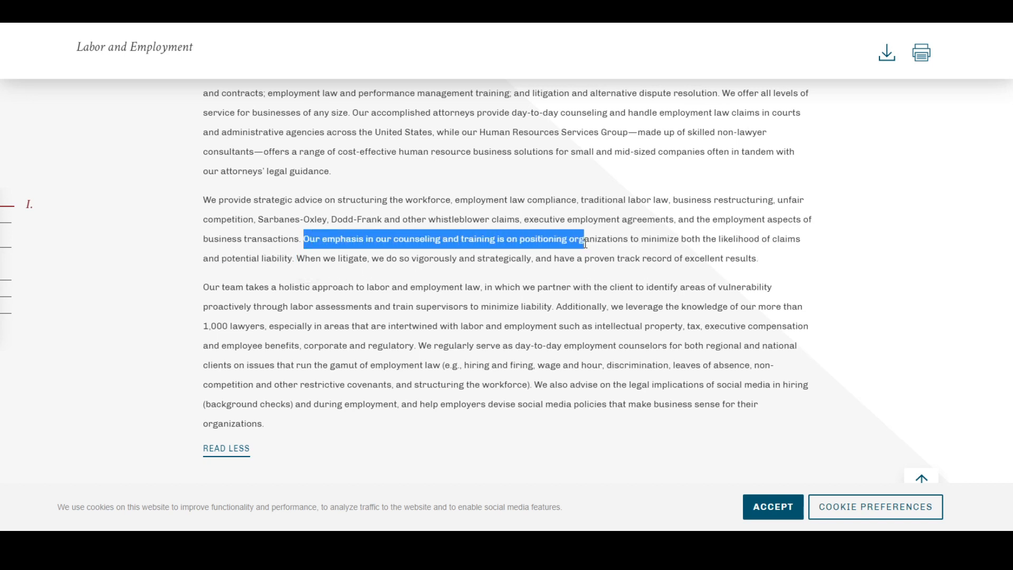
drag(580, 238, 681, 239)
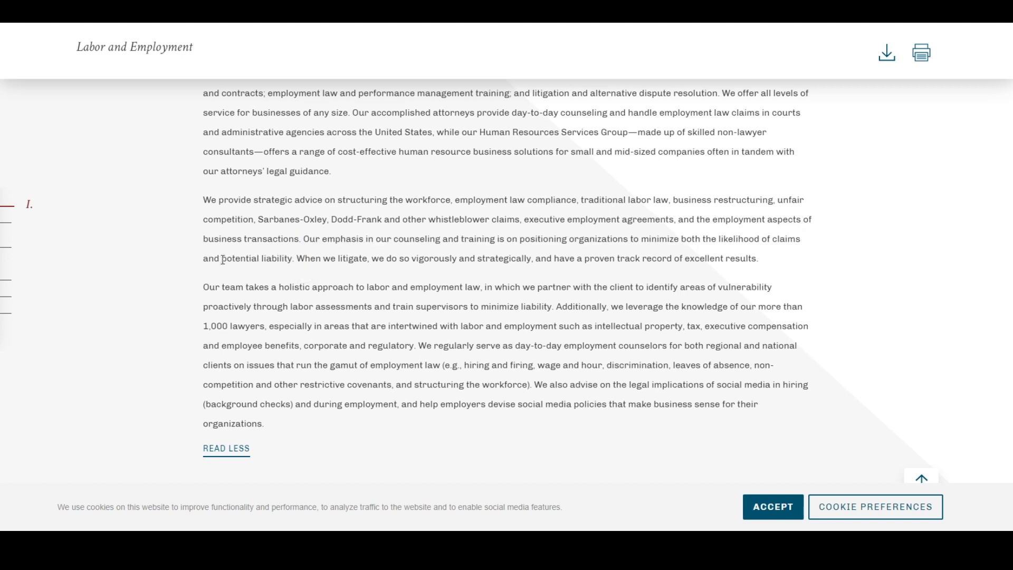
drag(203, 259, 291, 258)
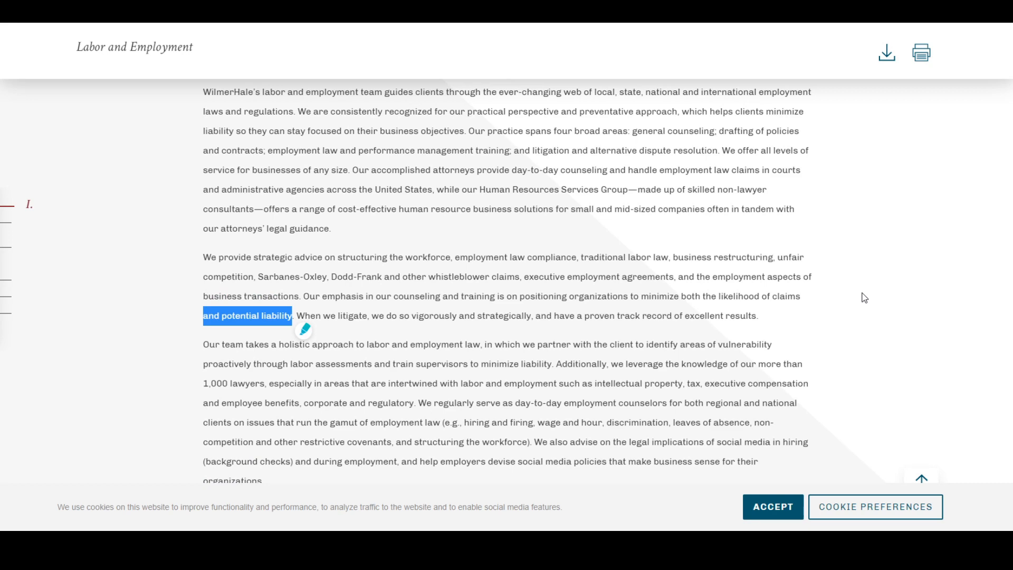
scroll(up, 3)
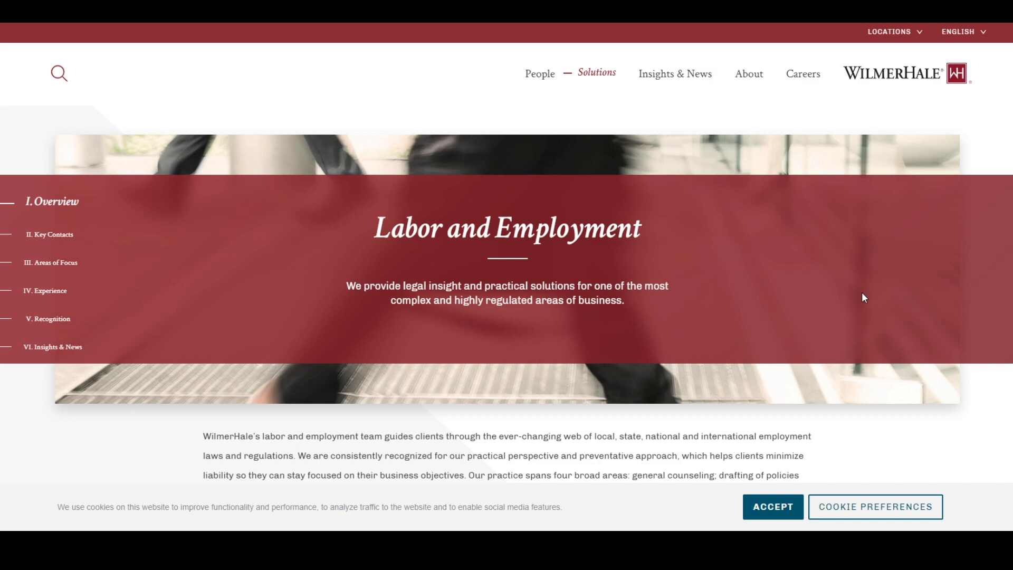
- Scroll Laura E. Schneider's biography and highlight the passage on representing clients involving unions
scroll(down, 3)
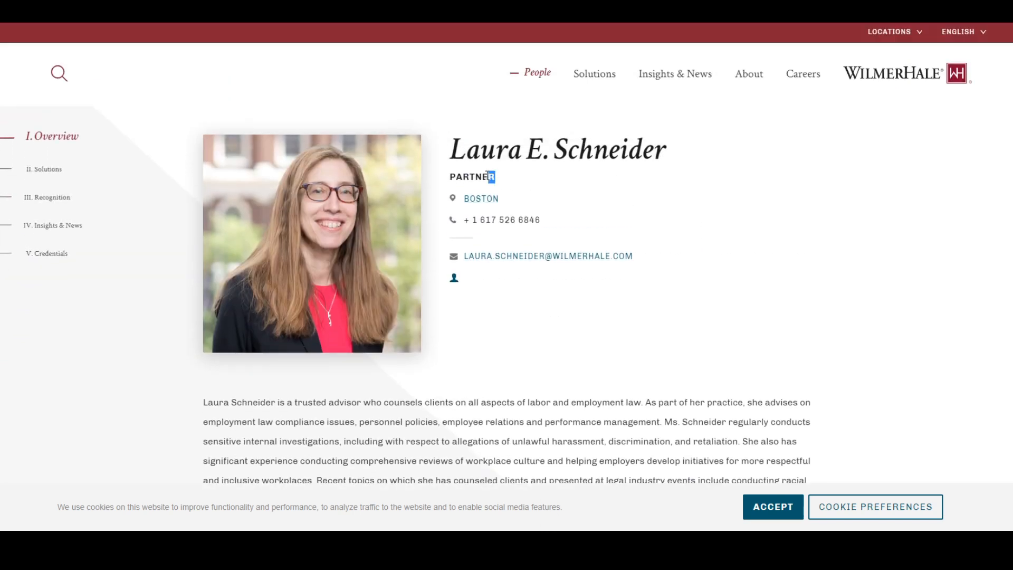
scroll(down, 3)
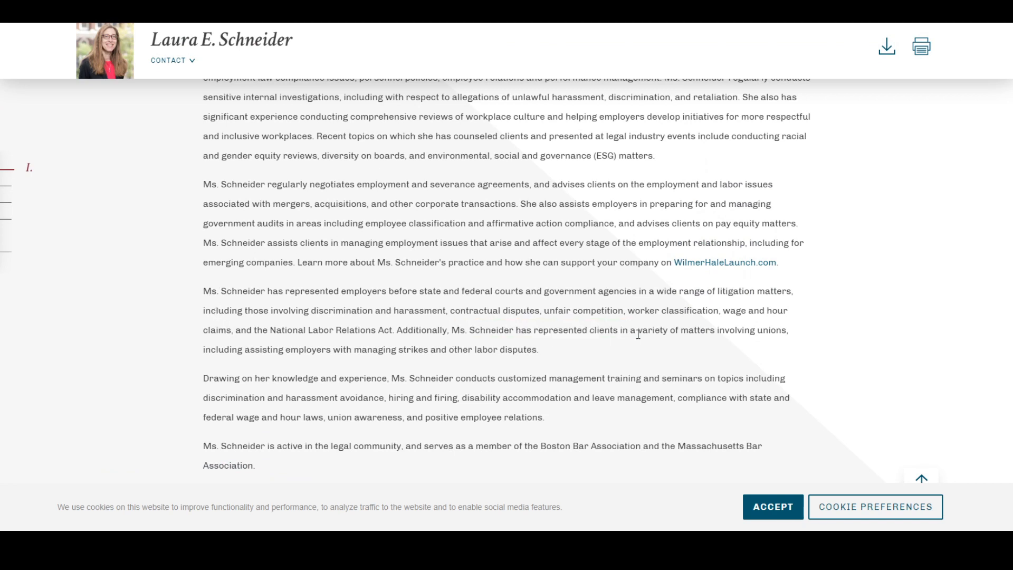
drag(452, 330, 262, 349)
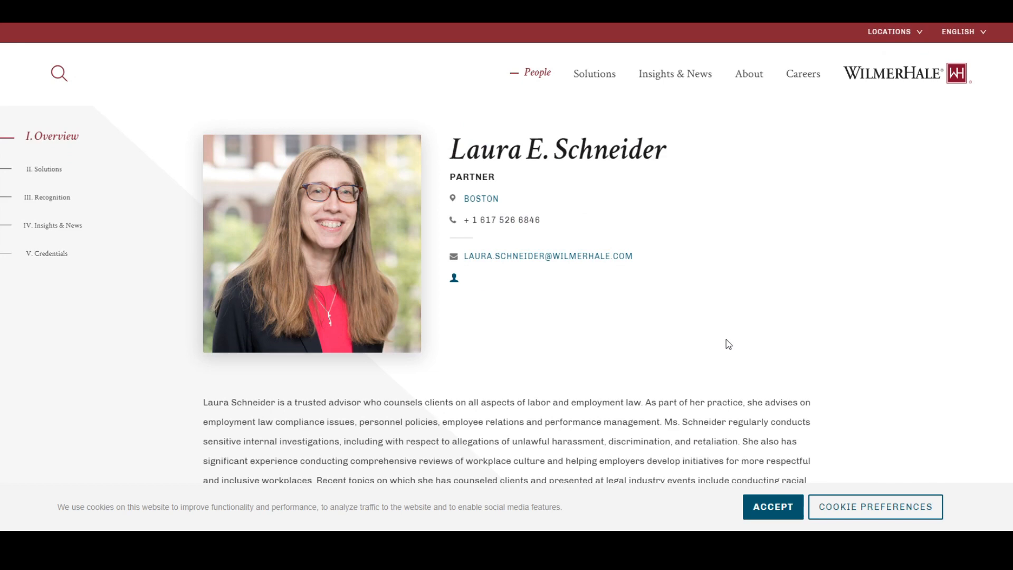
mouse_move(860, 237)
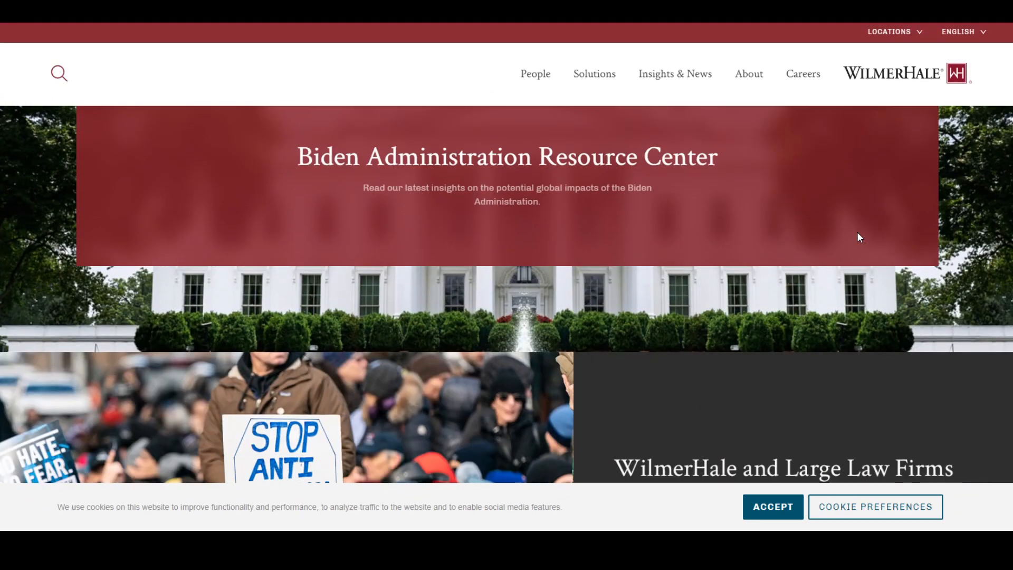
- Scroll down the Biden Administration Resource Center page
scroll(down, 3)
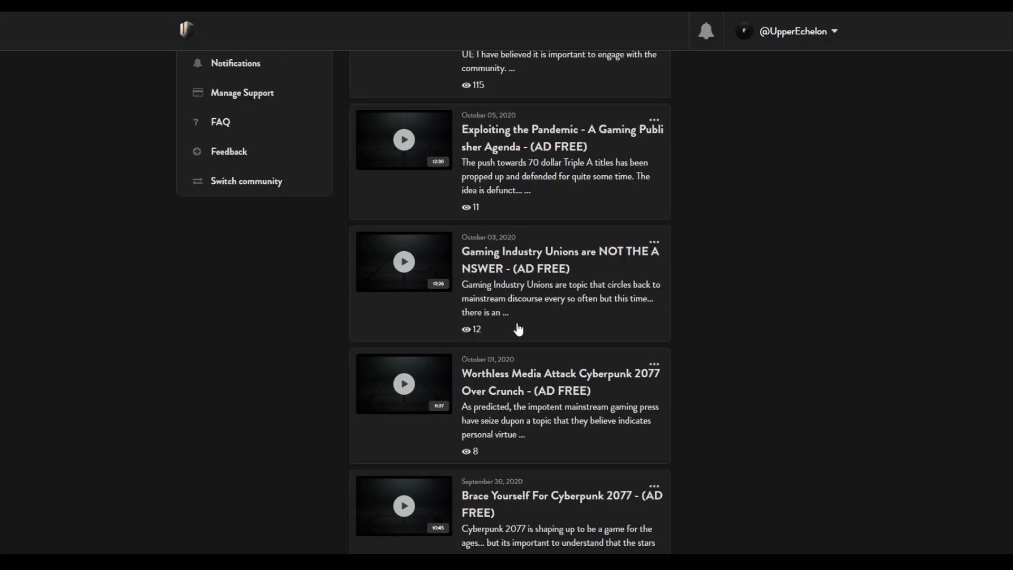
- Switch the Locals content list to Podcasts and scroll through the audio episodes
click(443, 107)
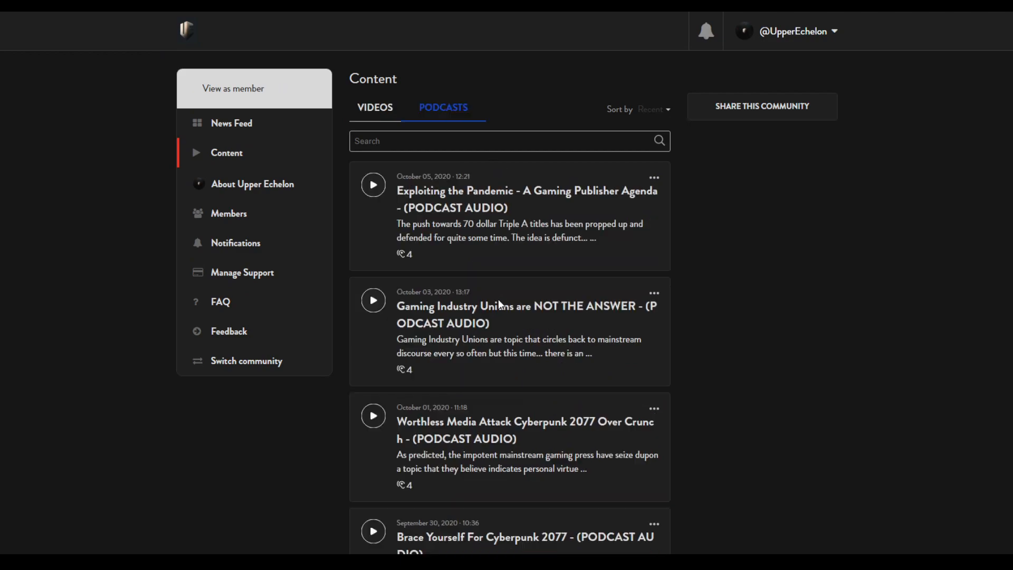
scroll(down, 3)
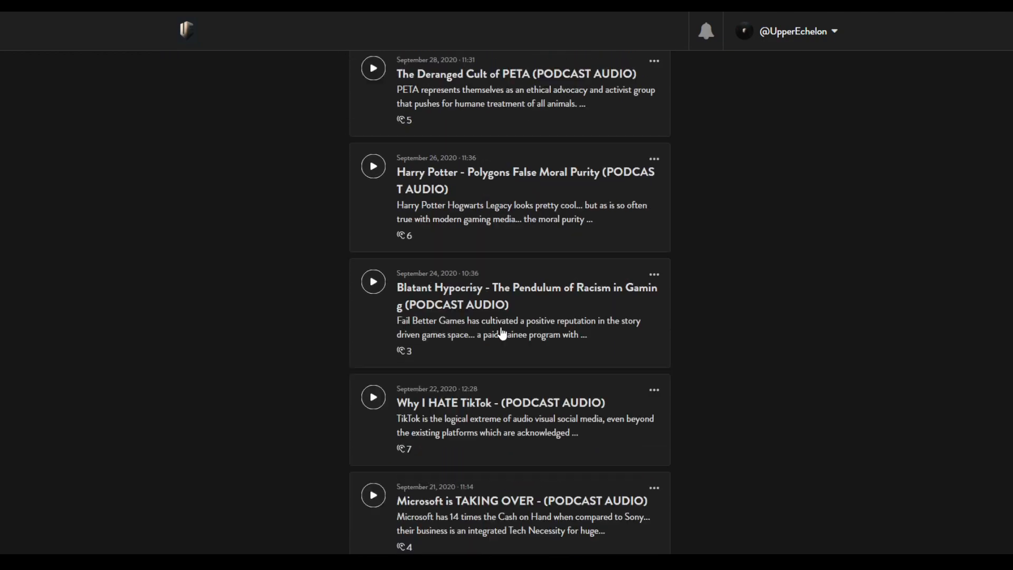